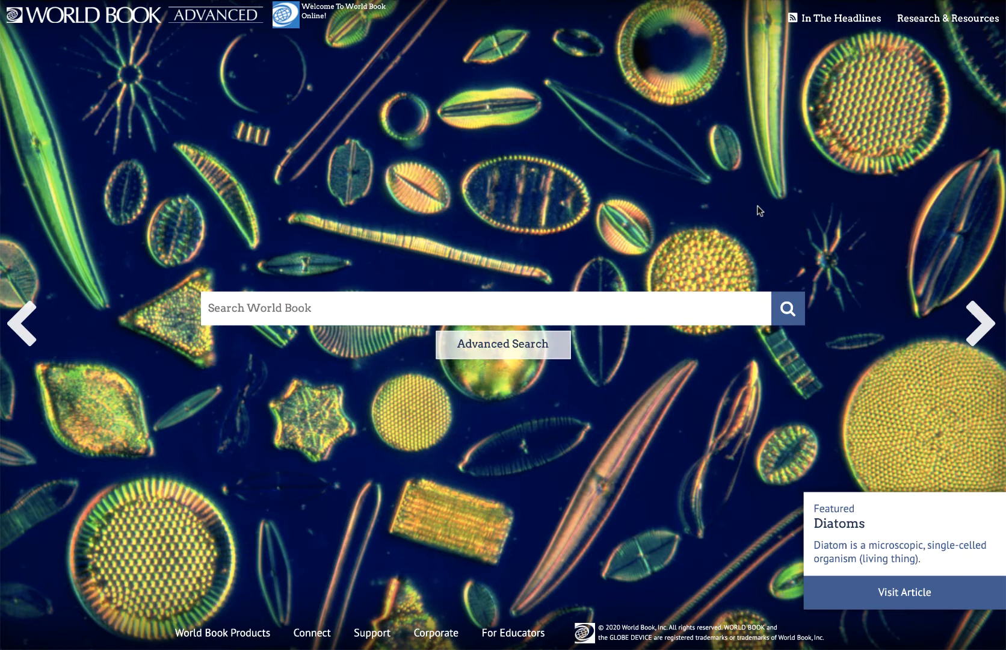
pyautogui.moveTo(842, 566)
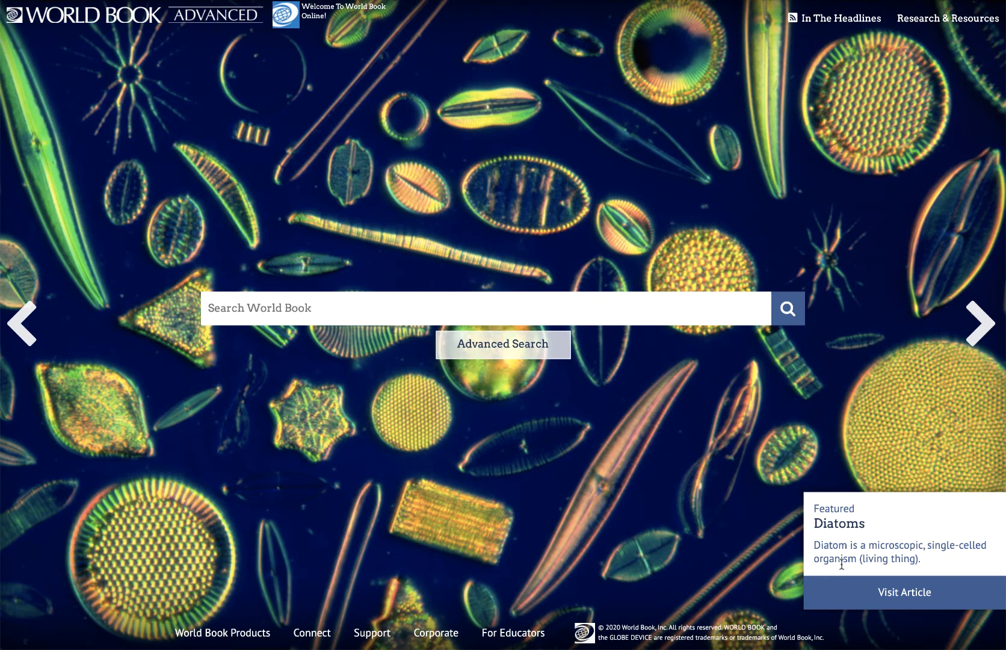
# Open the featured Diatoms article and display its MLA, APA and Harvard citation pop-up.
pyautogui.click(903, 592)
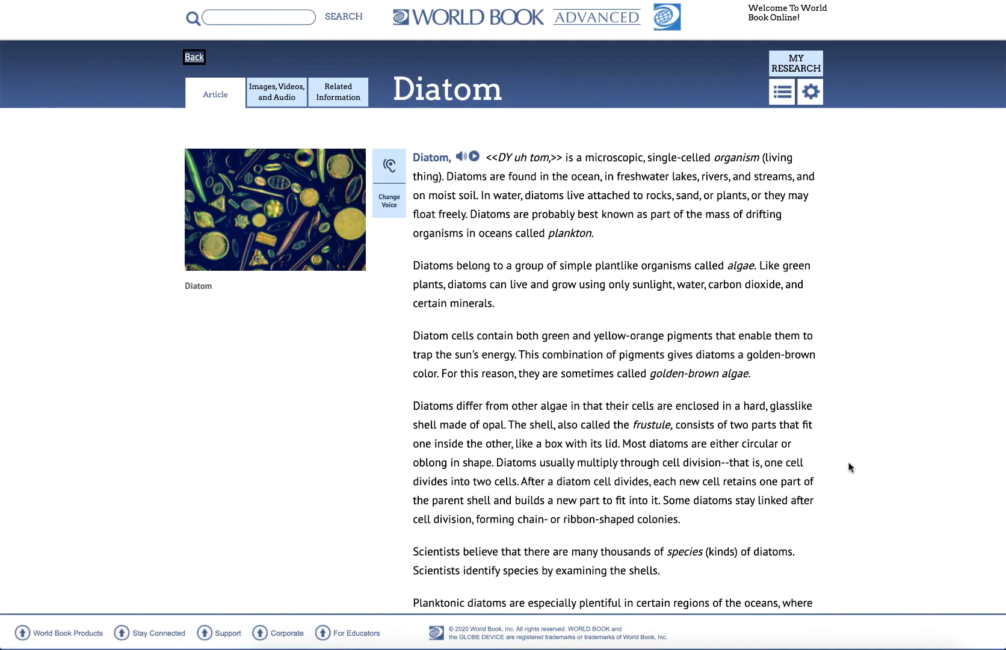
pyautogui.scroll(-3)
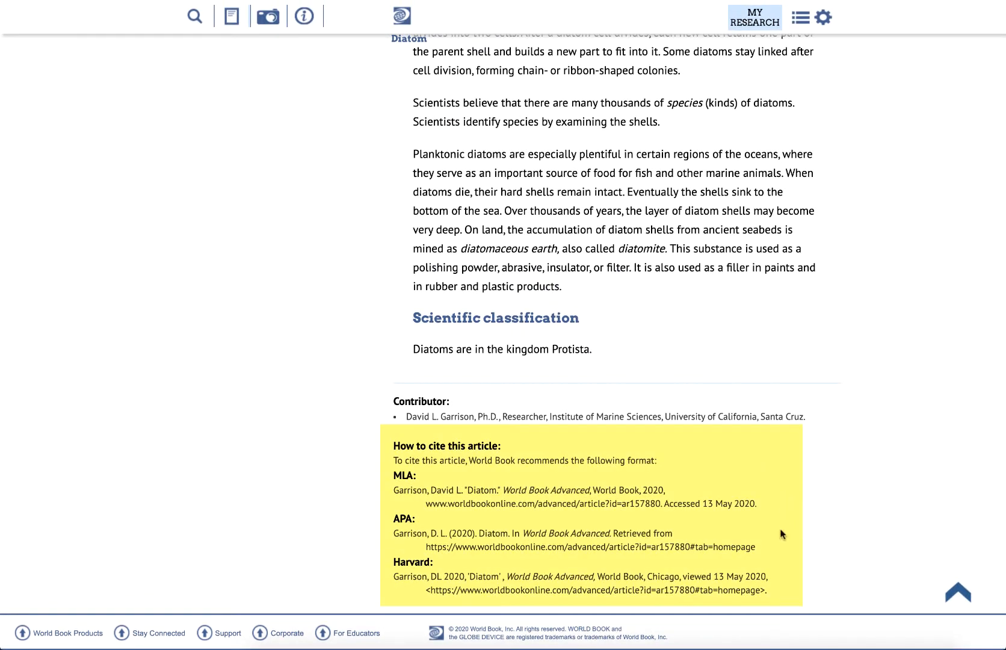
pyautogui.moveTo(885, 604)
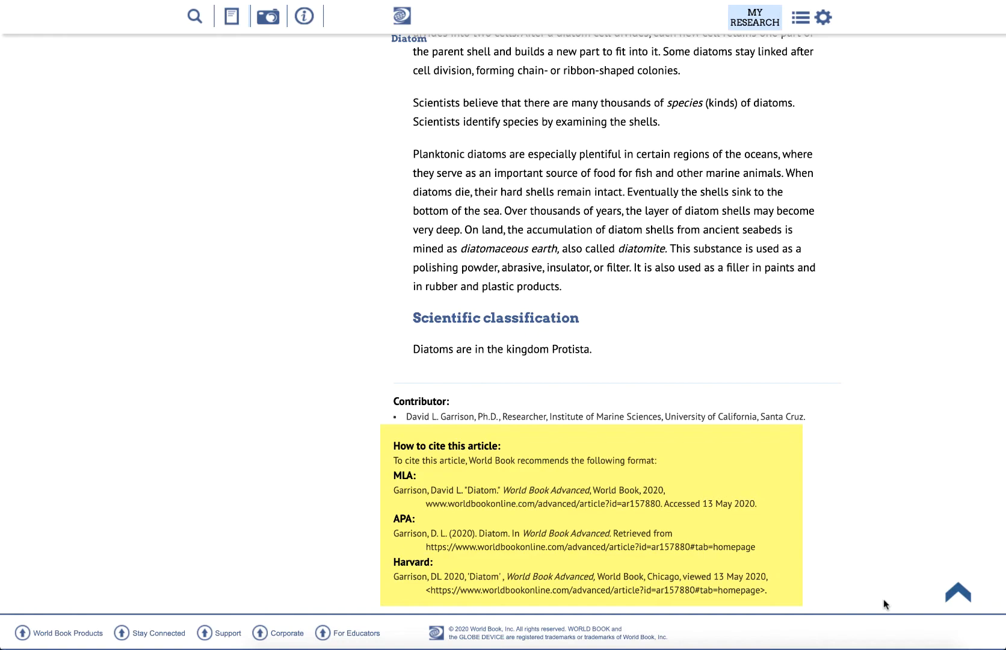
pyautogui.click(828, 18)
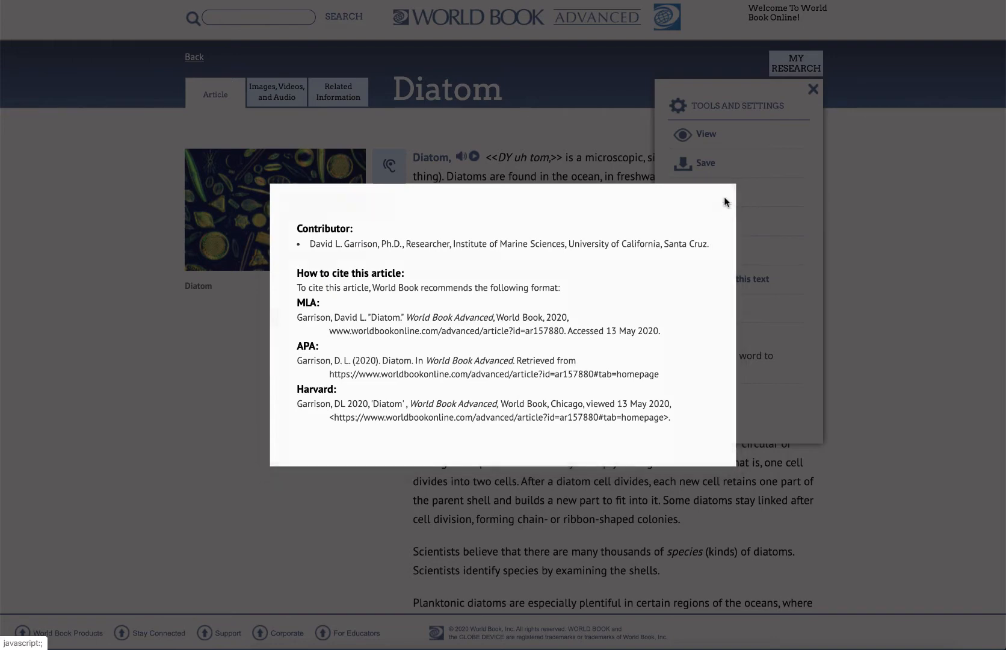
# Close the citation pop-up, return home, and open Citation Builder from Research & Resources.
pyautogui.click(813, 89)
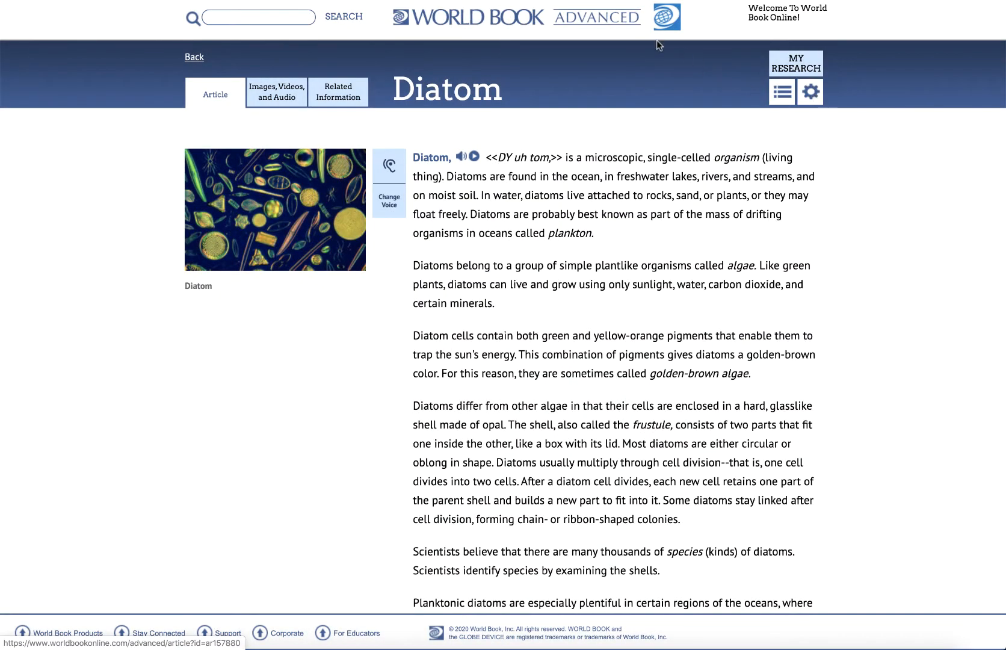
pyautogui.click(194, 57)
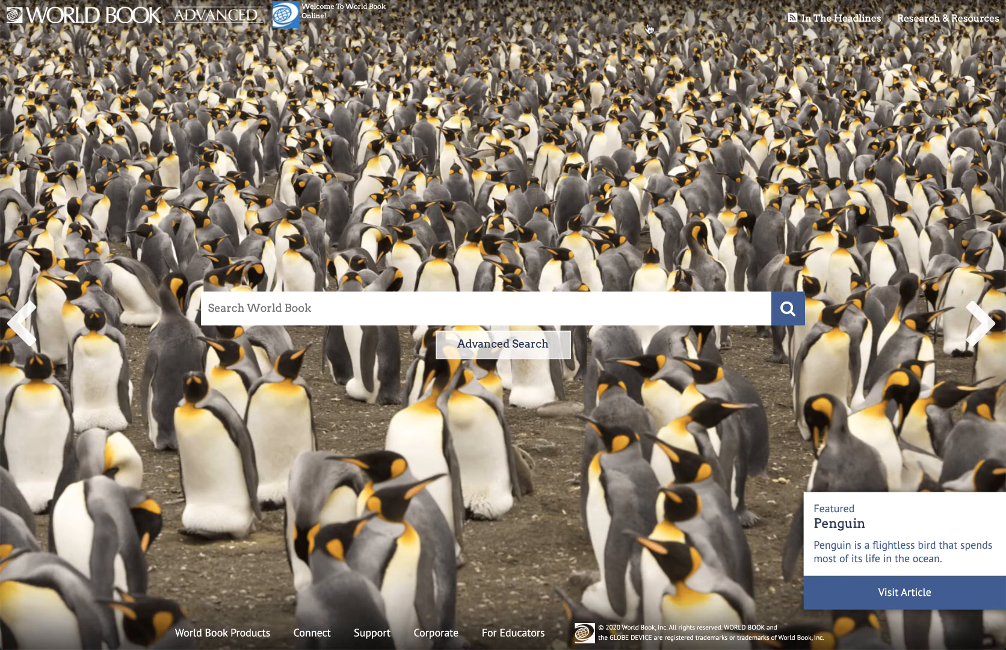
pyautogui.moveTo(738, 58)
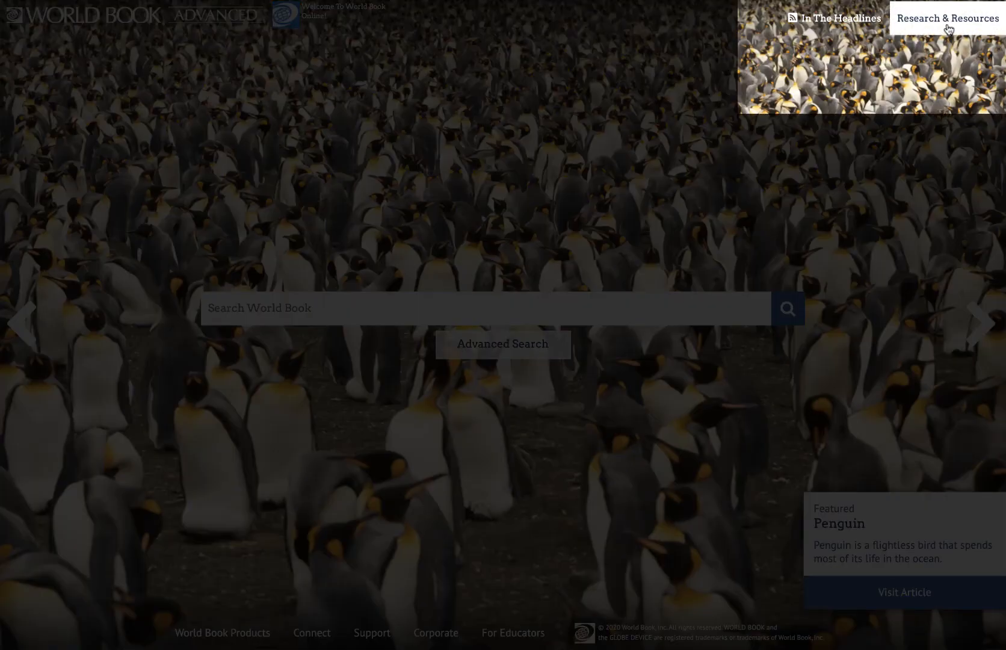
pyautogui.click(947, 17)
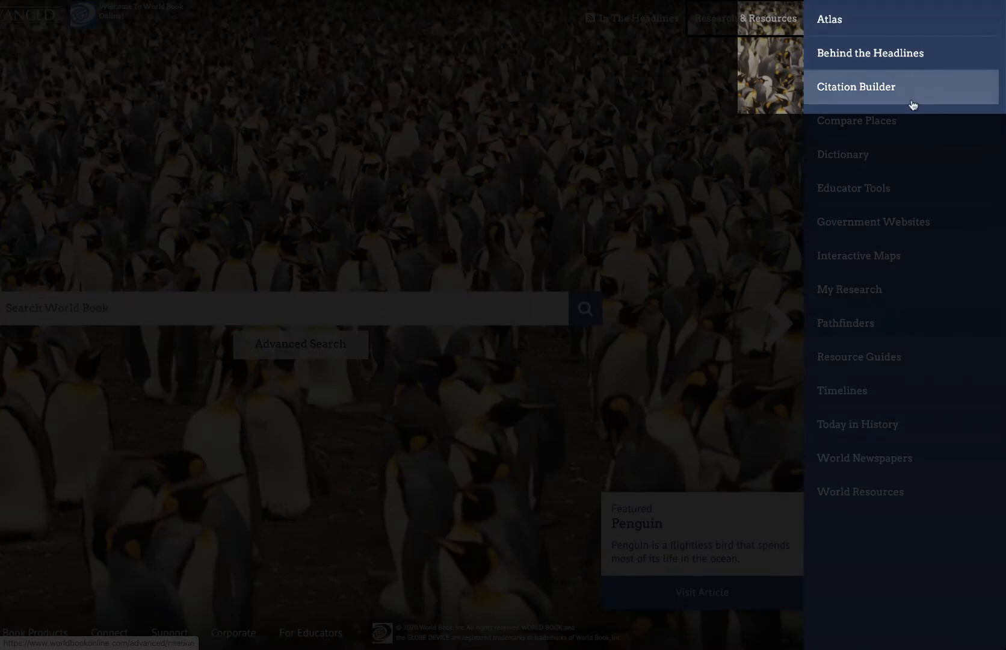
pyautogui.click(854, 86)
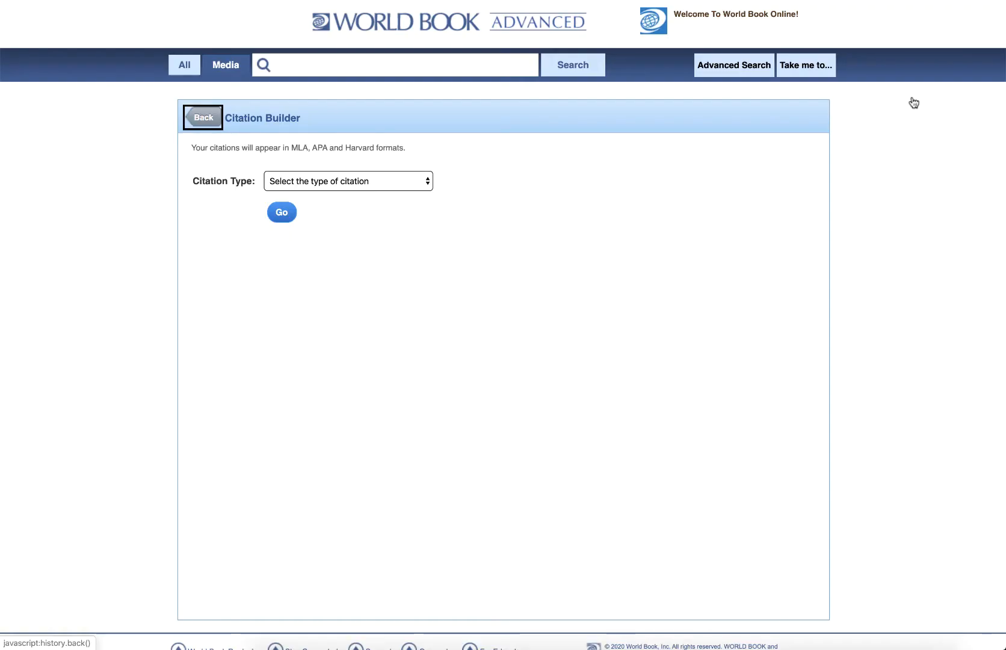
pyautogui.moveTo(447, 215)
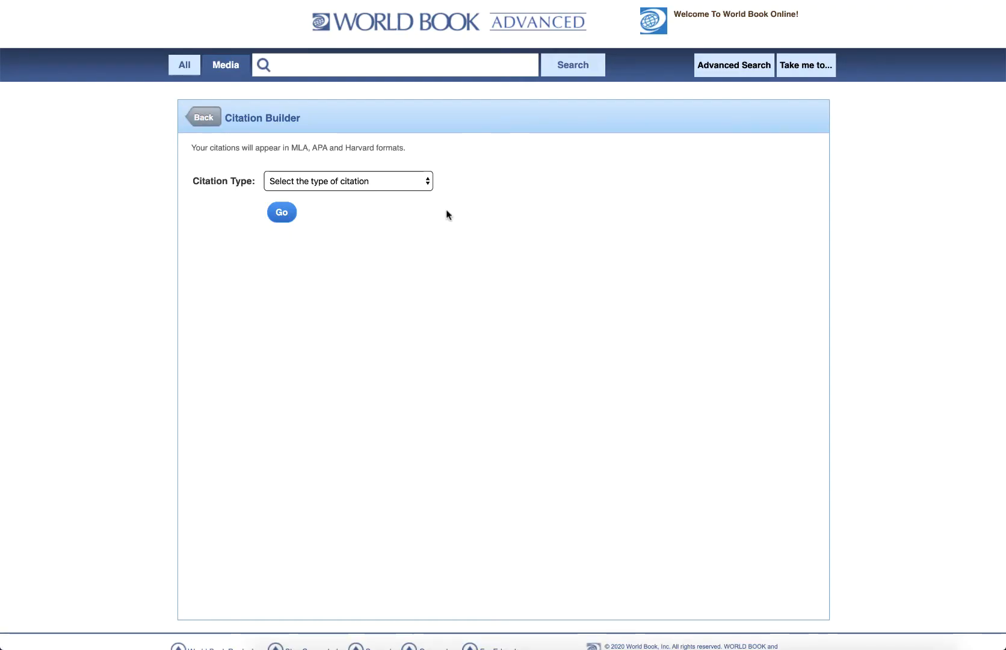
# Choose 'A Website' as the citation type and start the form.
pyautogui.click(348, 181)
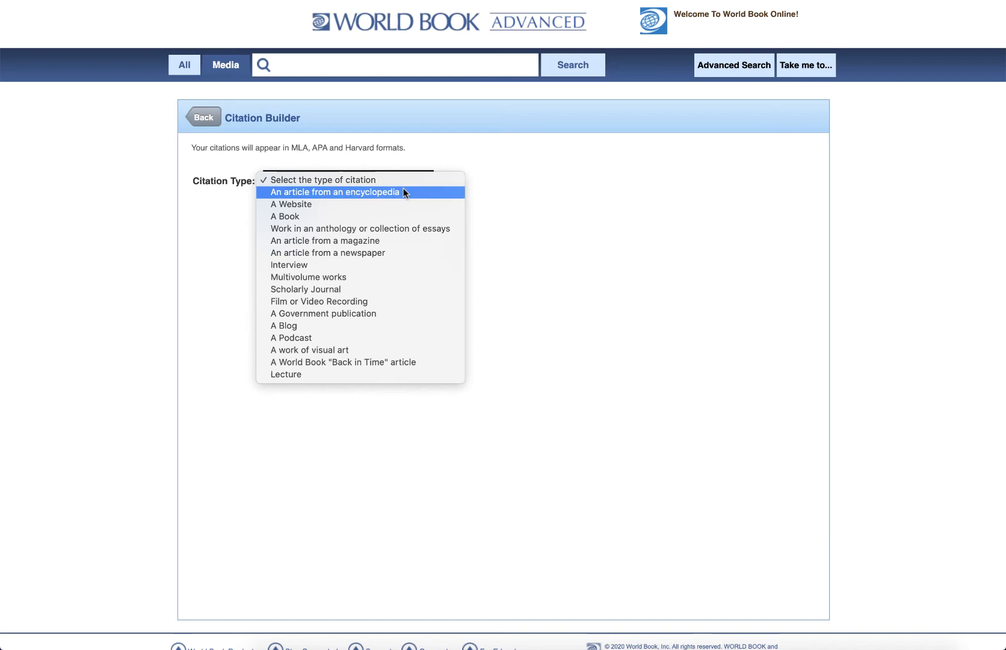
pyautogui.click(290, 204)
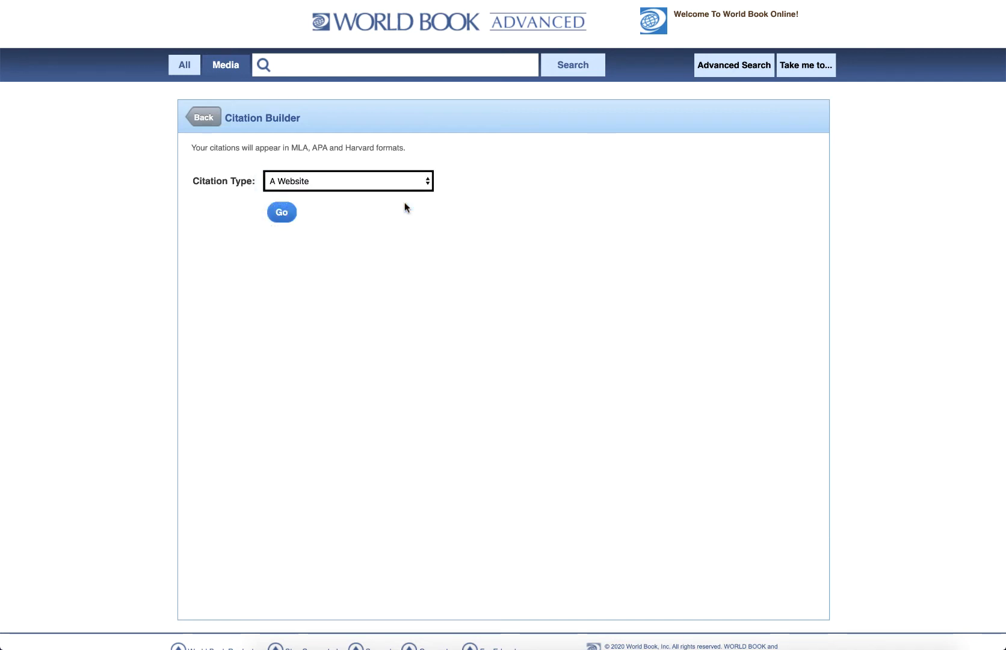
pyautogui.click(281, 212)
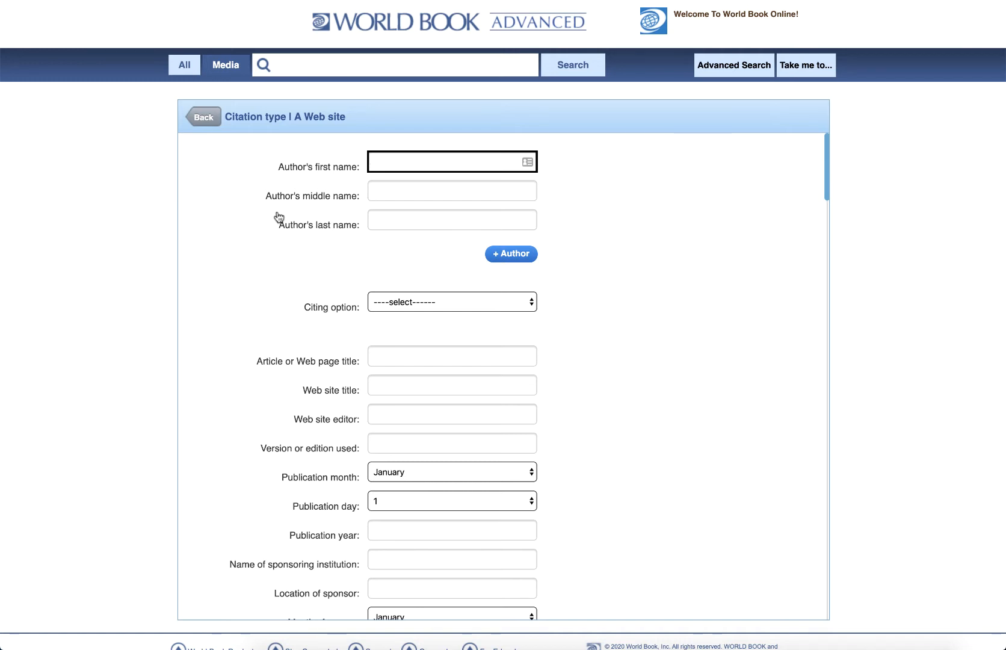
# Review the completed form and create the citation for Jane Doe's blog entry.
pyautogui.scroll(-3)
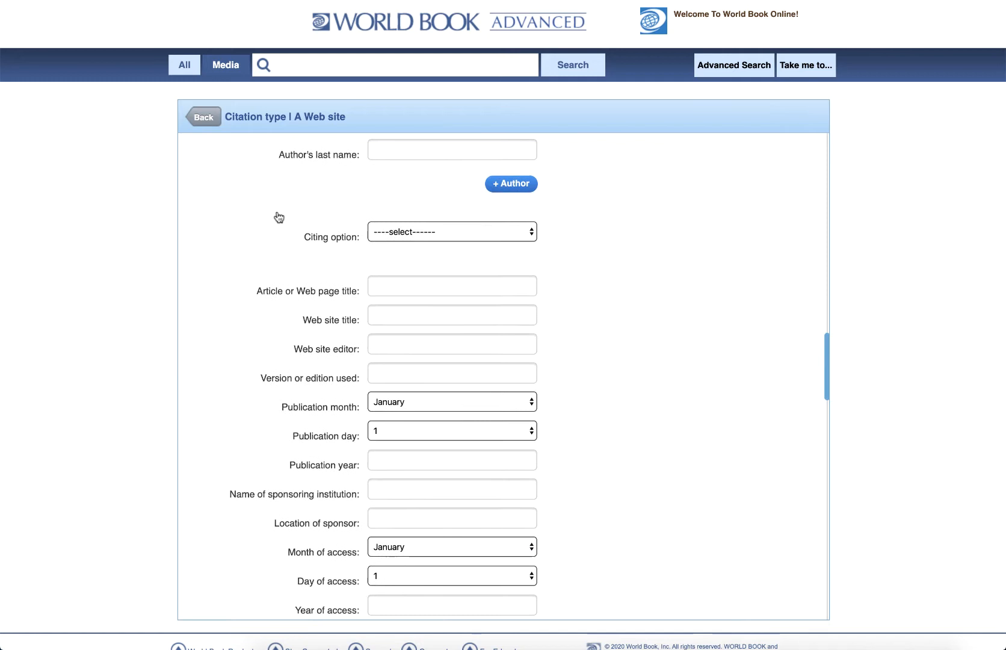
pyautogui.scroll(-3)
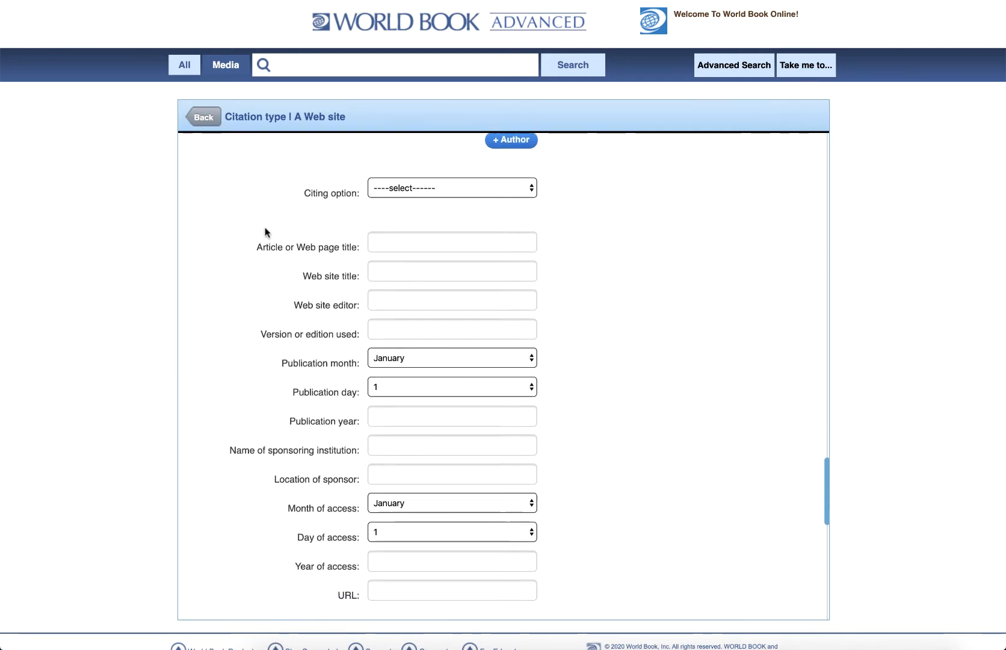
pyautogui.scroll(3)
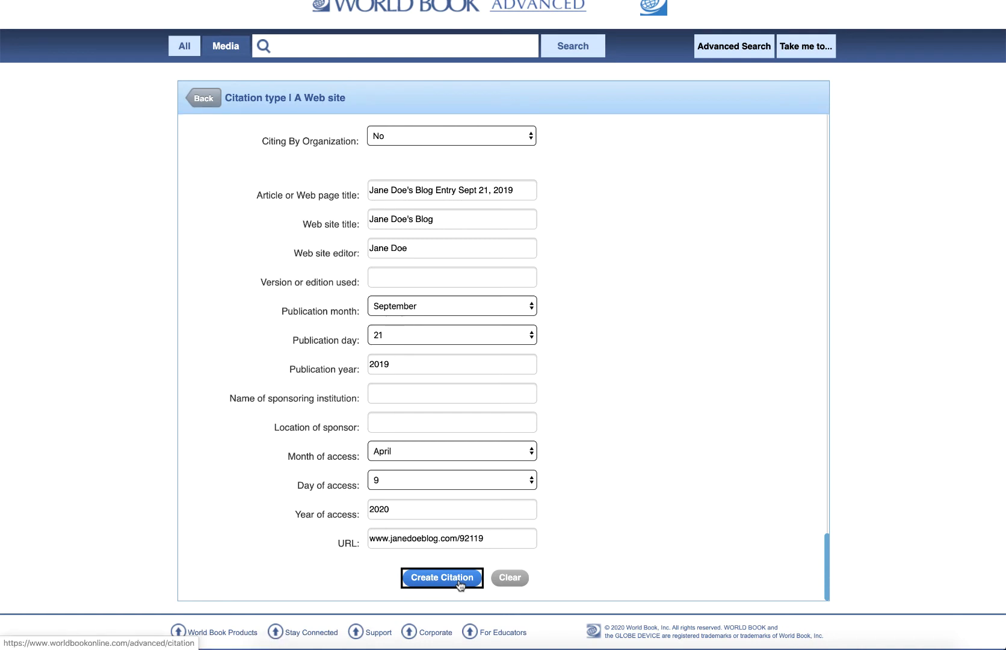
pyautogui.click(442, 578)
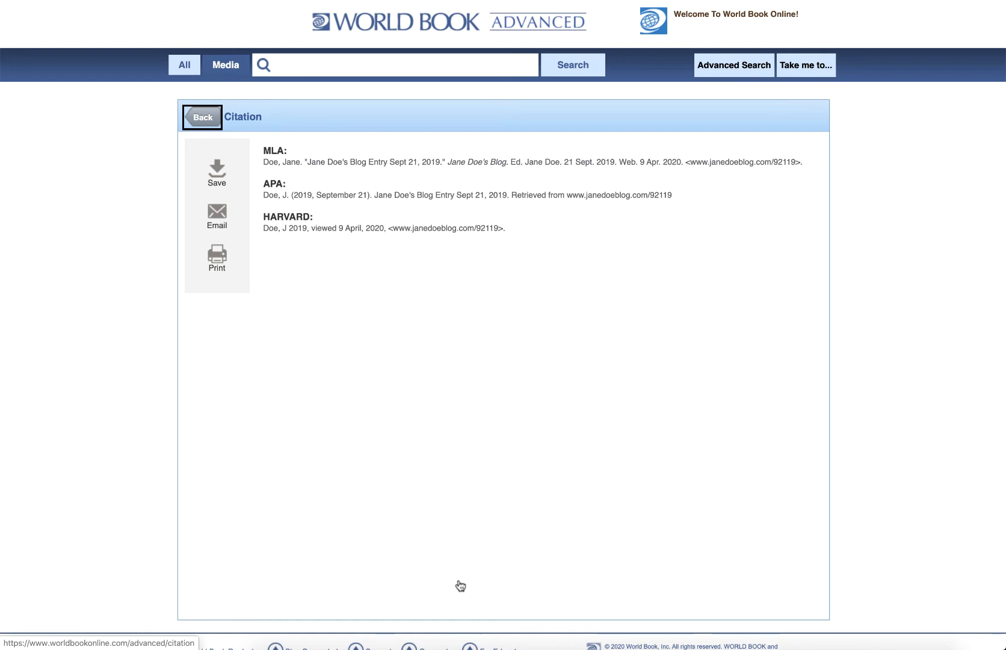
pyautogui.moveTo(228, 188)
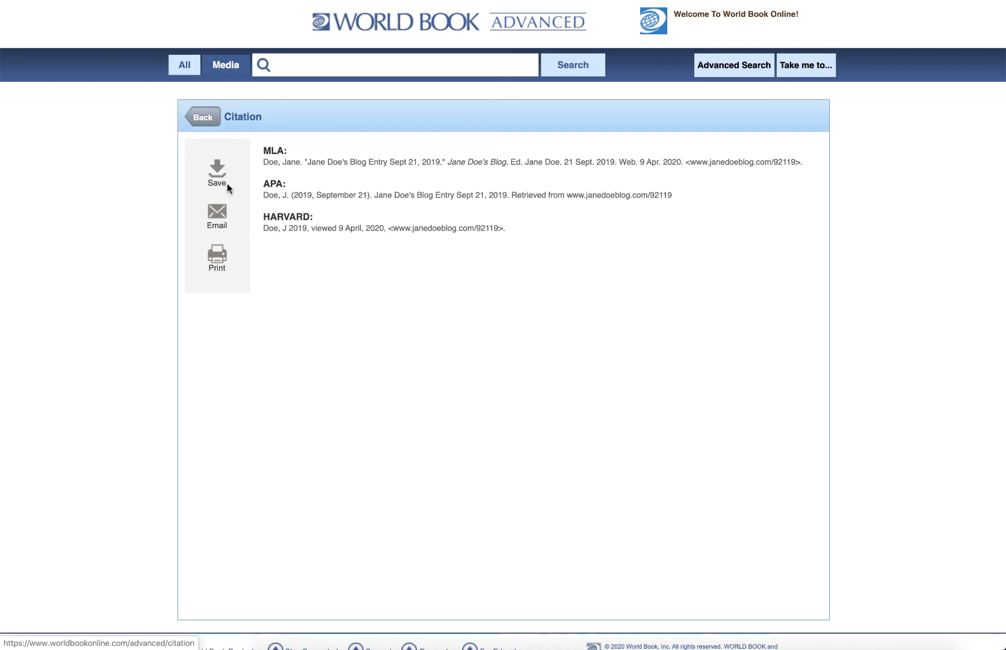
# Open the Save popup offering PDF or Save to My Research.
pyautogui.click(216, 167)
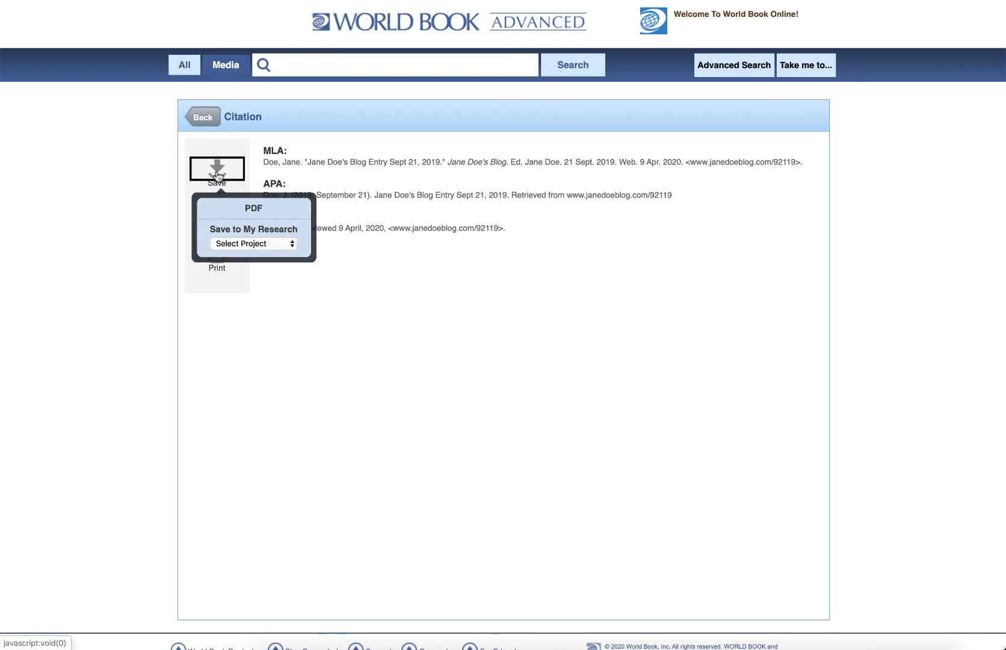